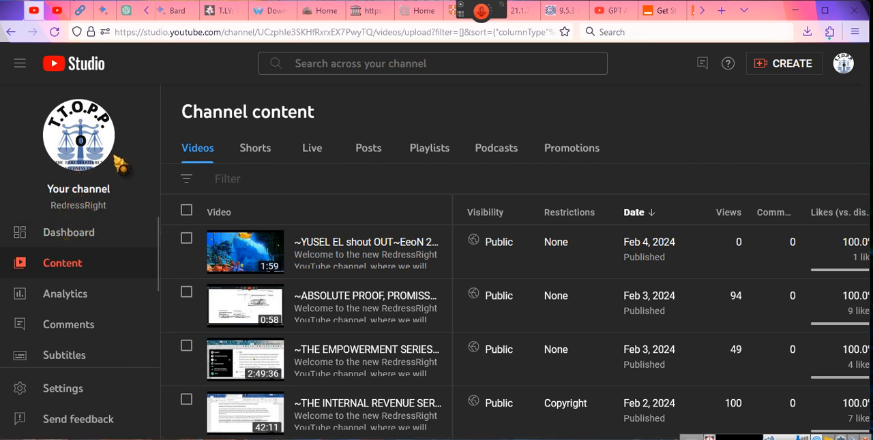
mouse_move(79, 134)
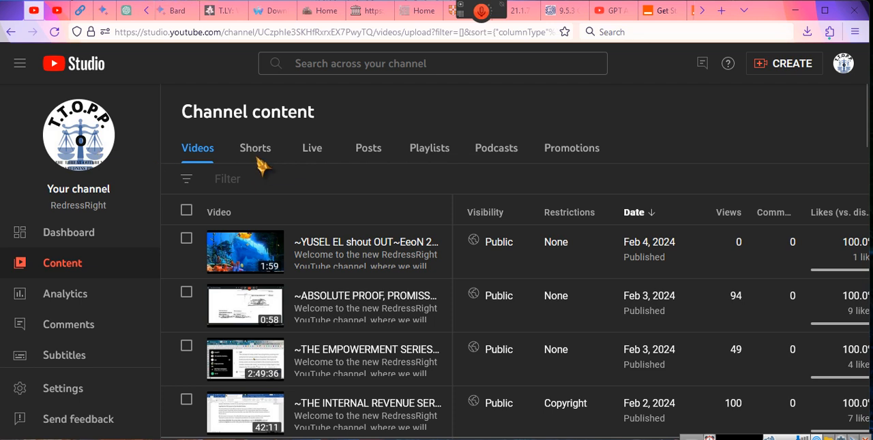
mouse_move(272, 307)
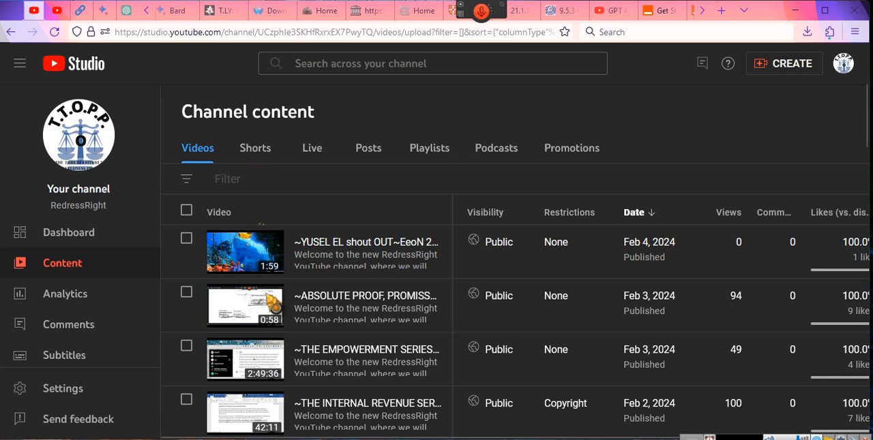
mouse_move(366, 349)
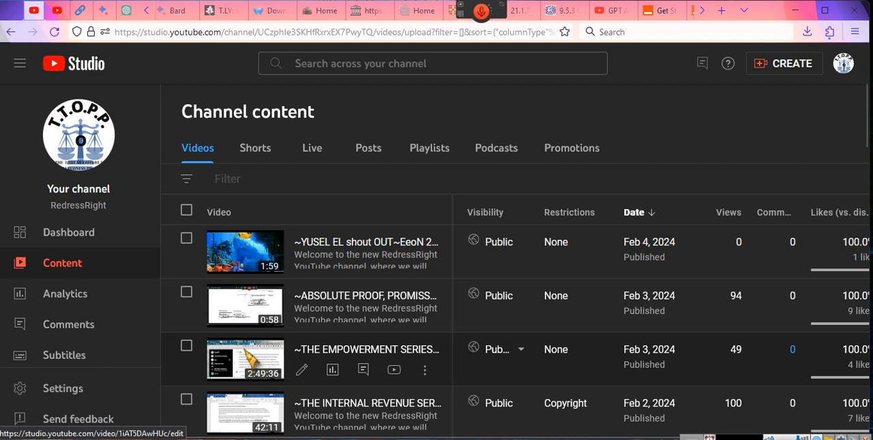
mouse_move(251, 361)
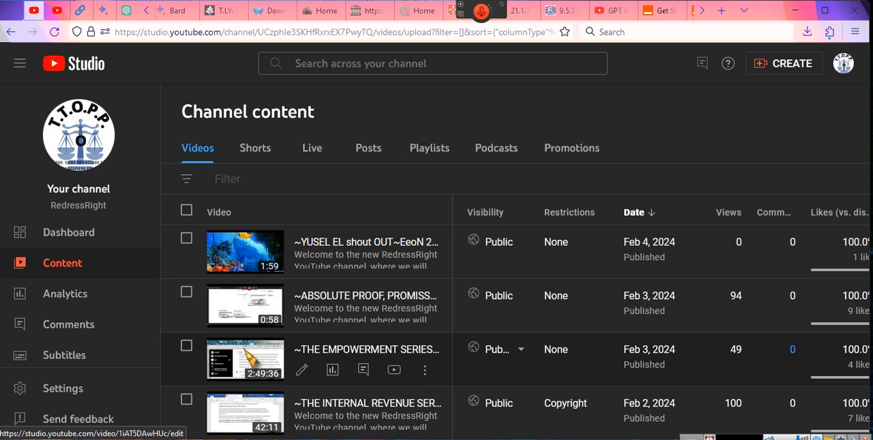
mouse_move(254, 360)
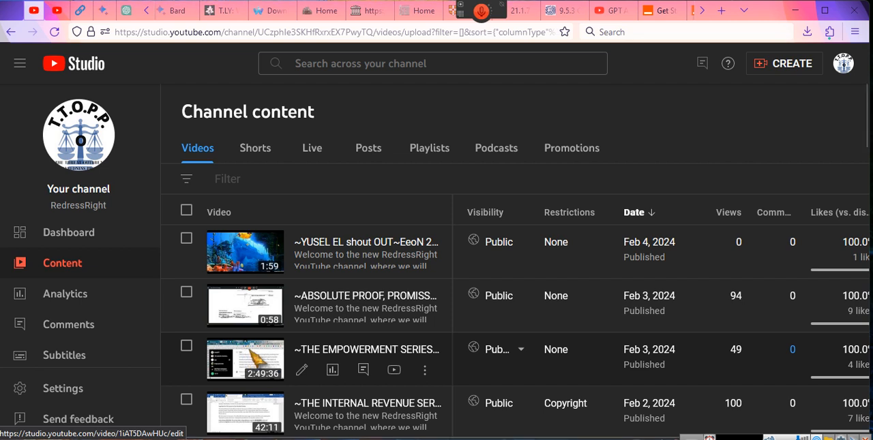
mouse_move(367, 349)
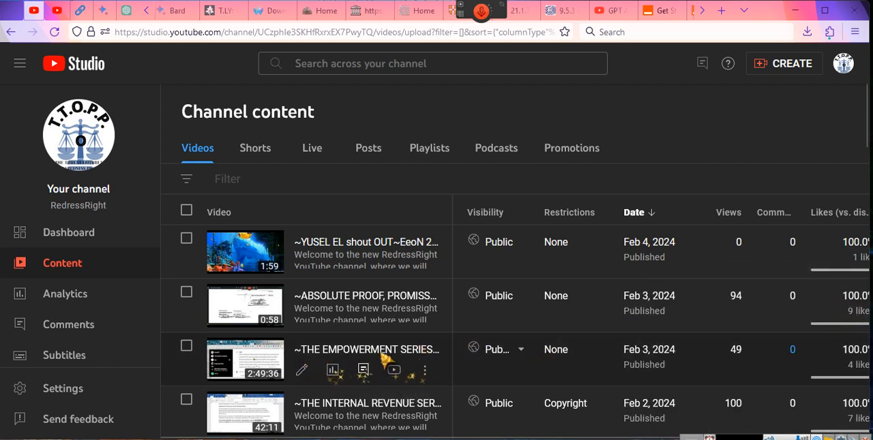
mouse_move(365, 349)
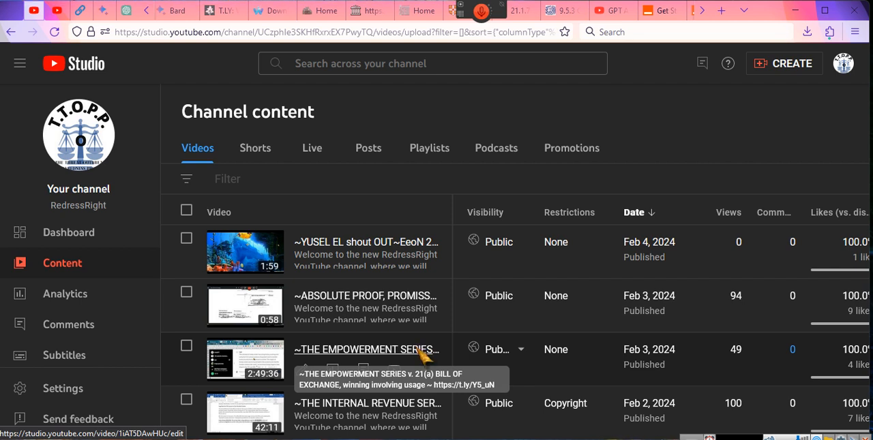
mouse_move(423, 357)
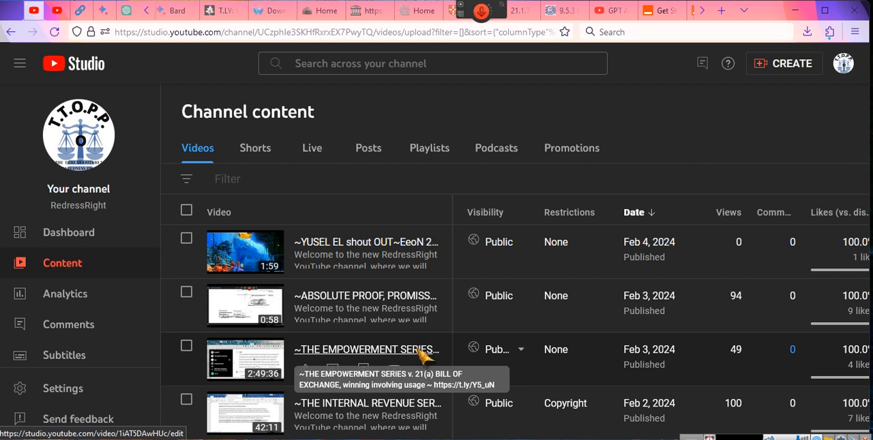
mouse_move(421, 357)
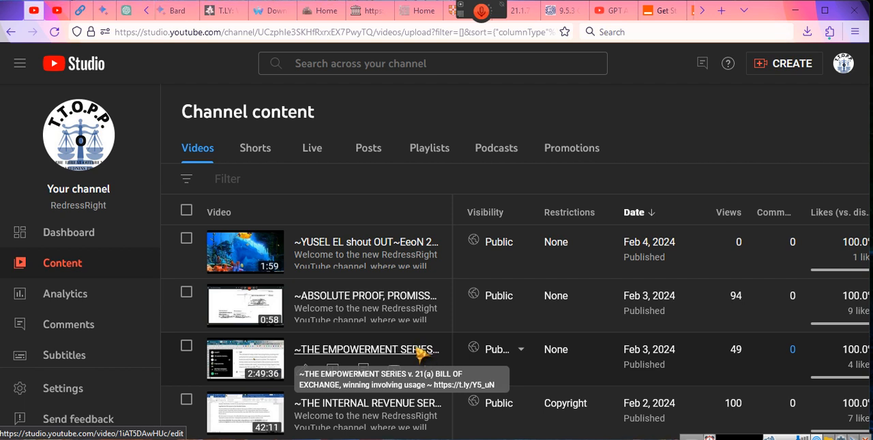
mouse_move(423, 354)
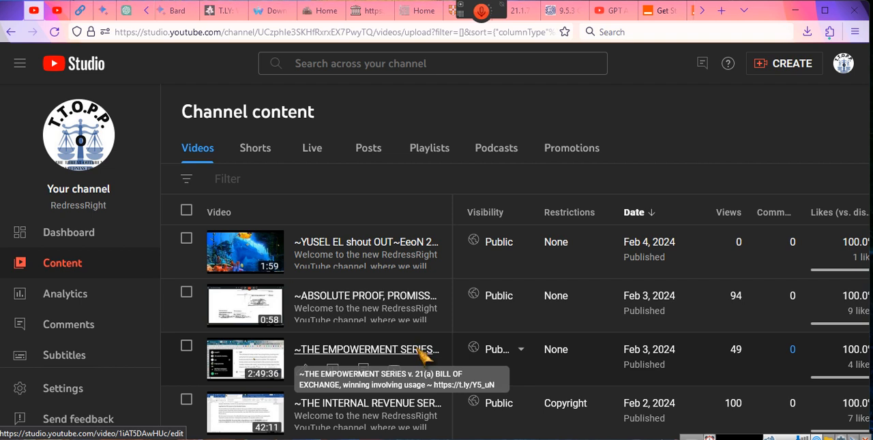
mouse_move(422, 357)
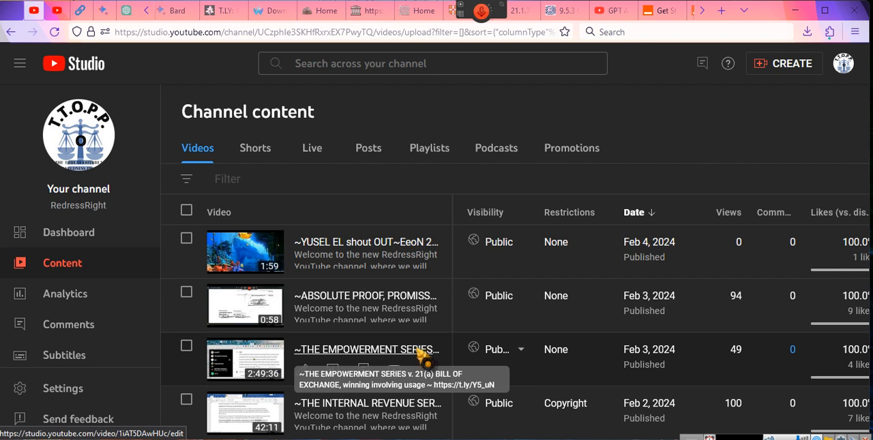